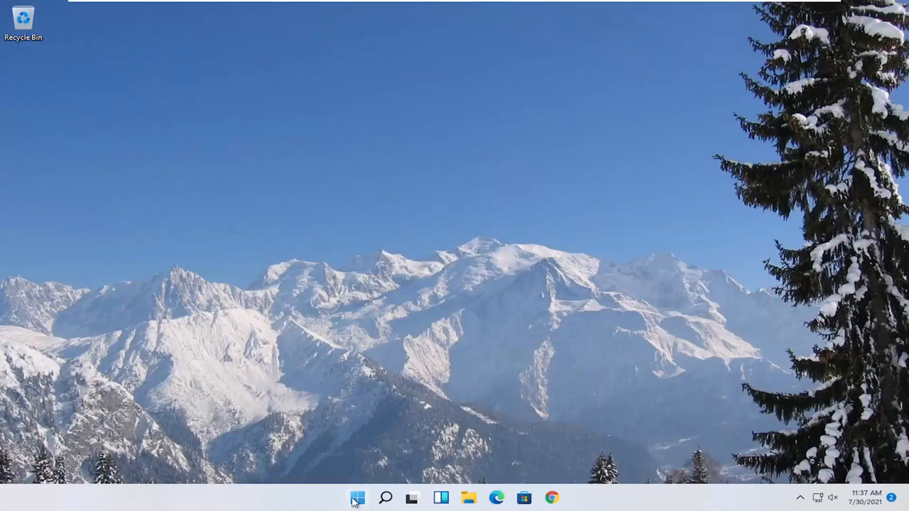
- Launch the DirectX Diagnostic Tool by searching dxdiag from Start
click(358, 497)
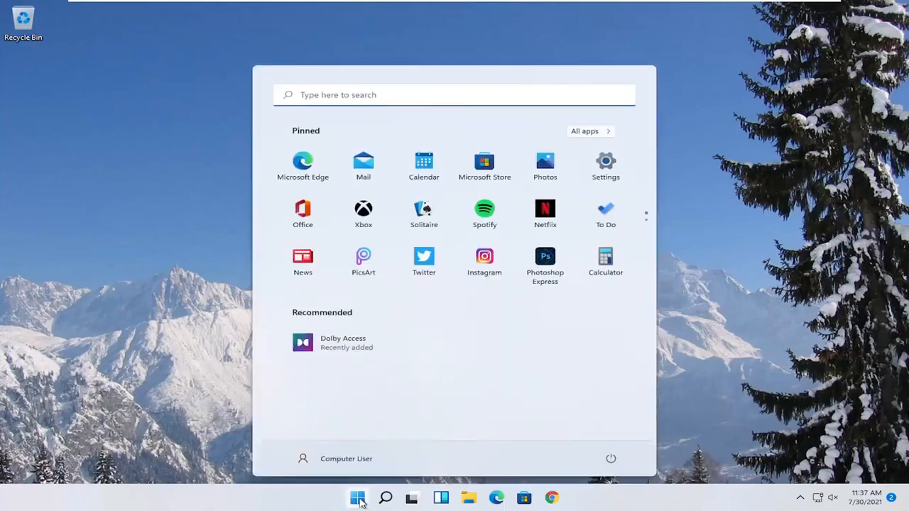
text(dxdi)
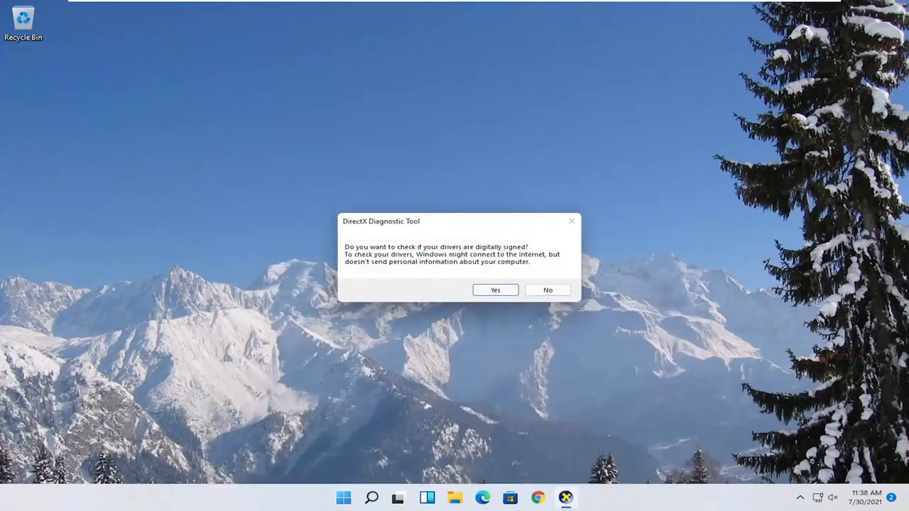
- Allow the driver signature check and review the Display adapter and driver details
click(548, 290)
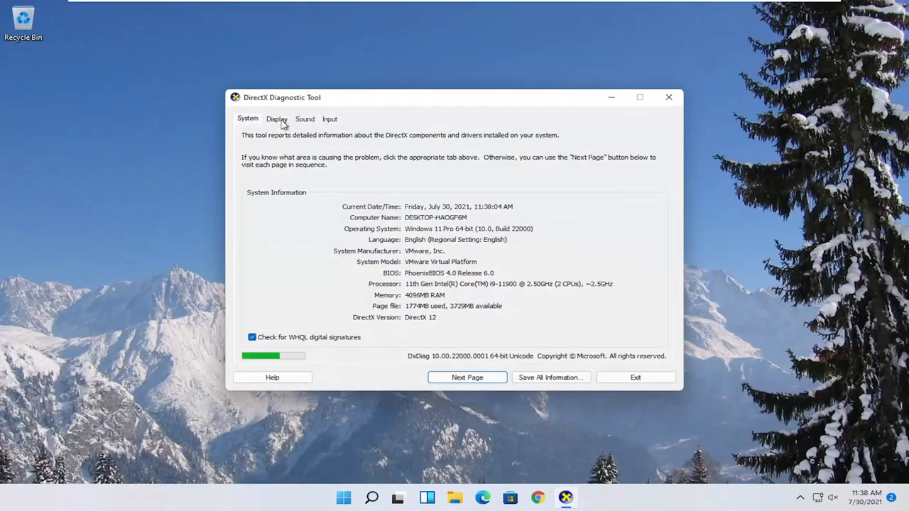
click(275, 120)
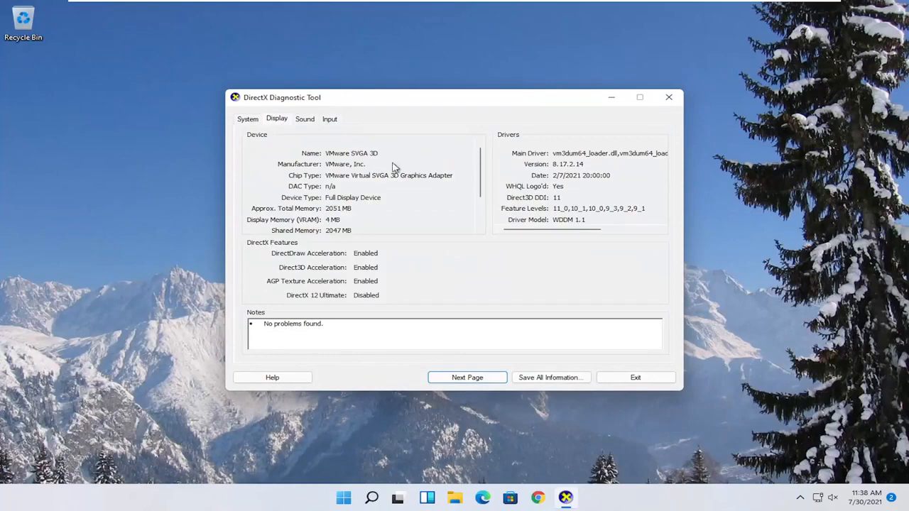
mouse_move(339, 169)
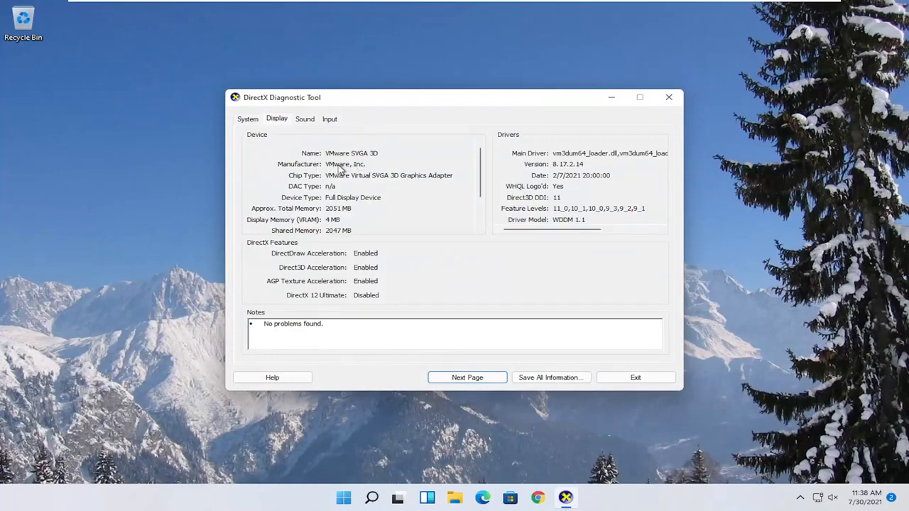
mouse_move(307, 176)
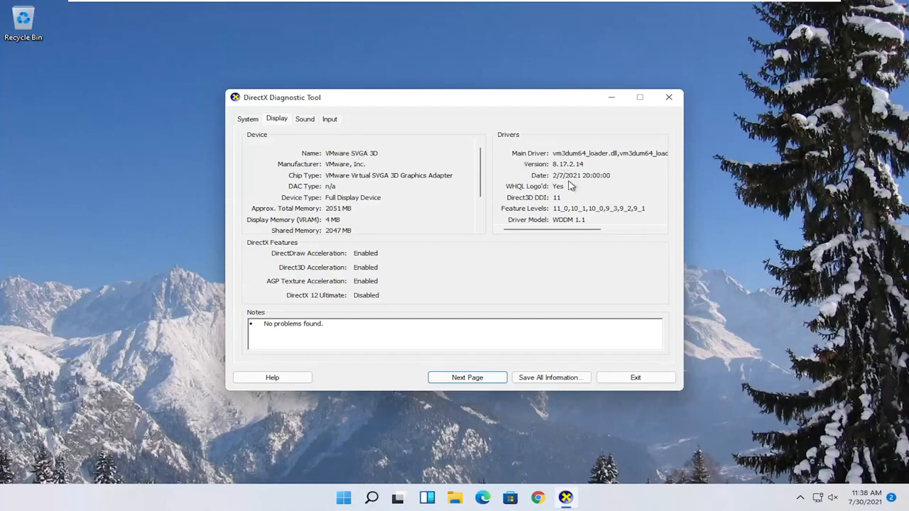
mouse_move(357, 253)
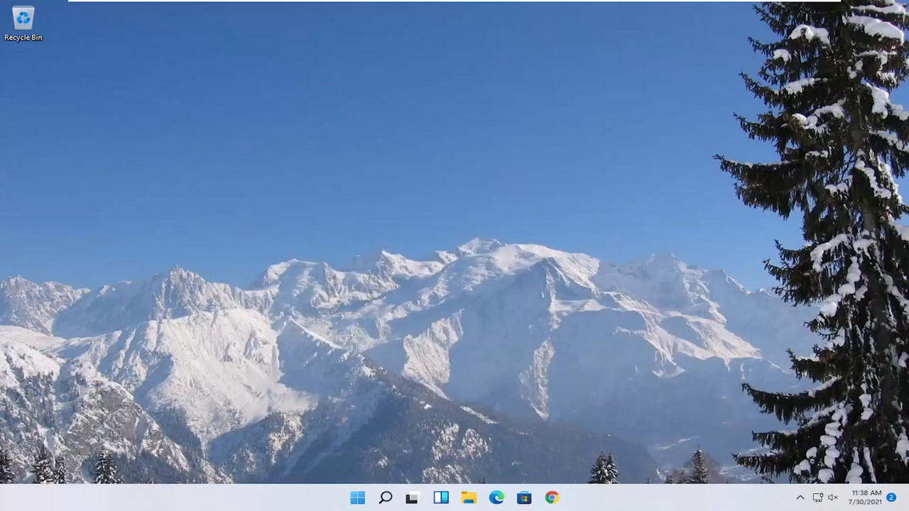
- Set Visual Effects to 'Adjust for best performance' in Performance Options and confirm
click(386, 497)
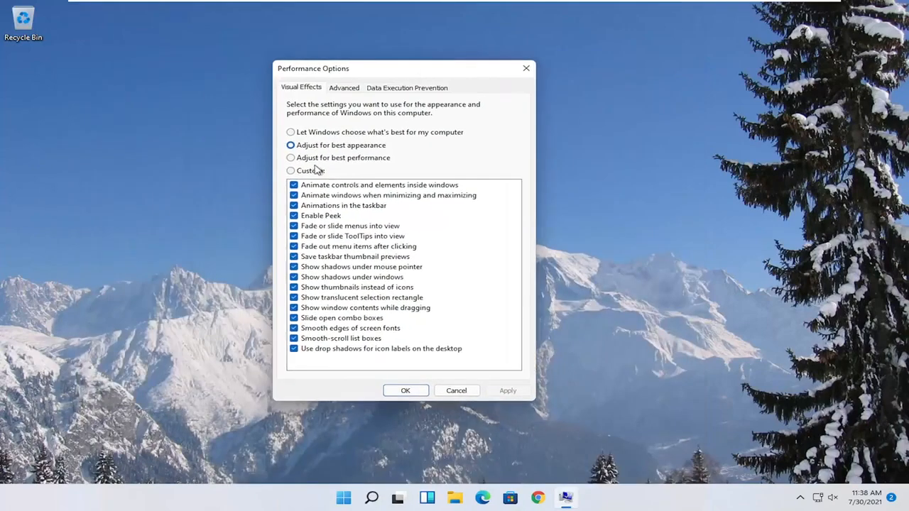
click(289, 158)
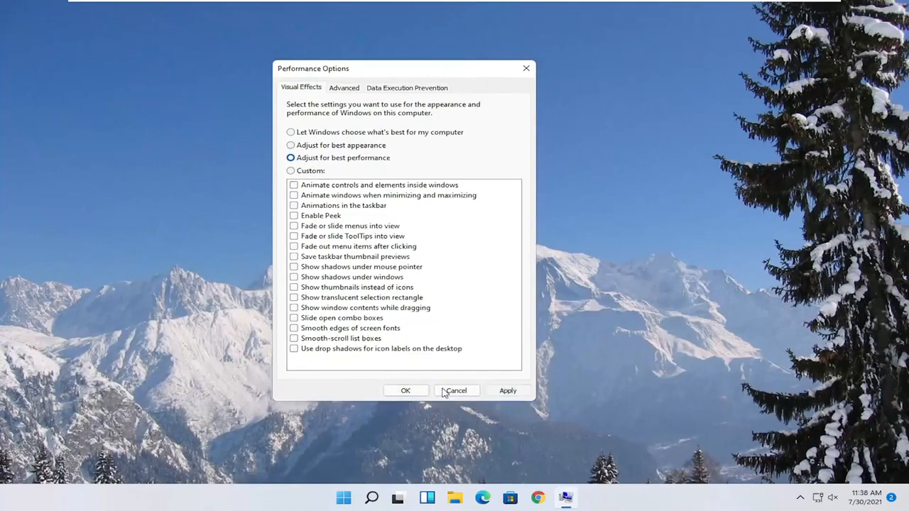
click(455, 391)
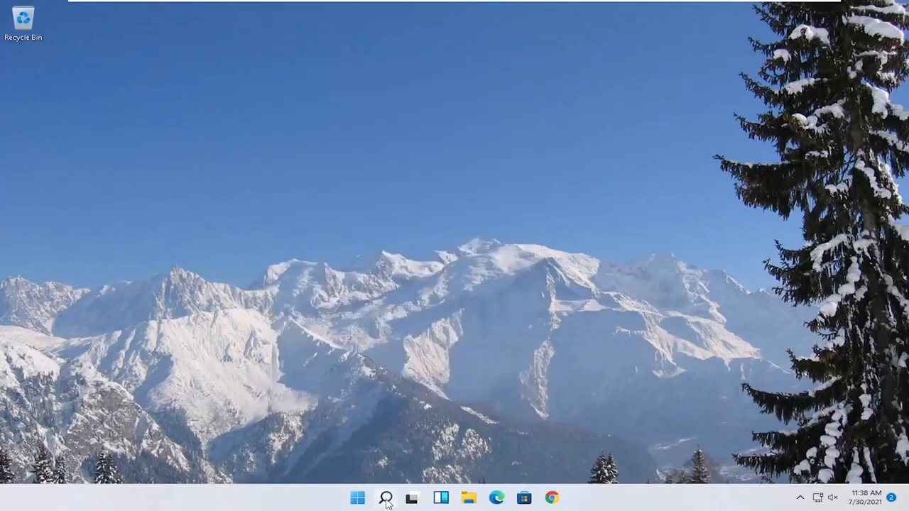
- Reach the Graphics per-app preferences page from Game Mode settings, scrolled to Microsoft Store
text(game)
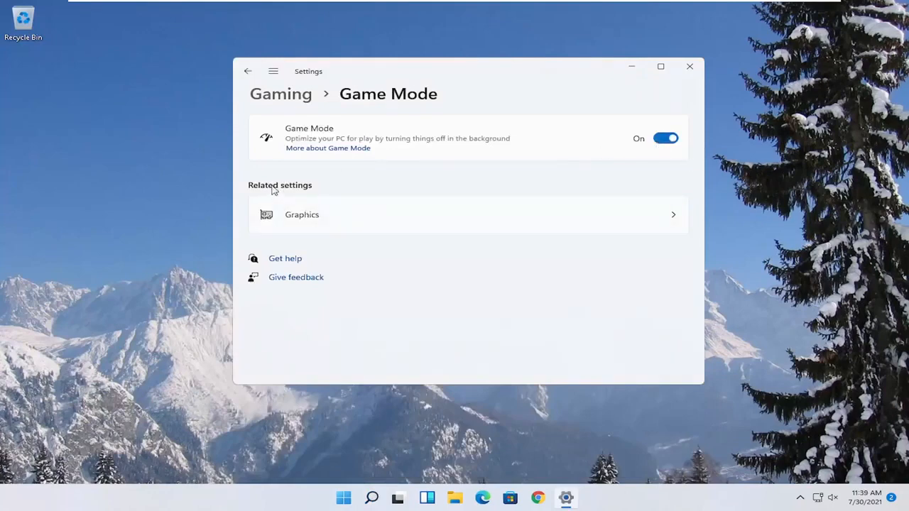
click(301, 215)
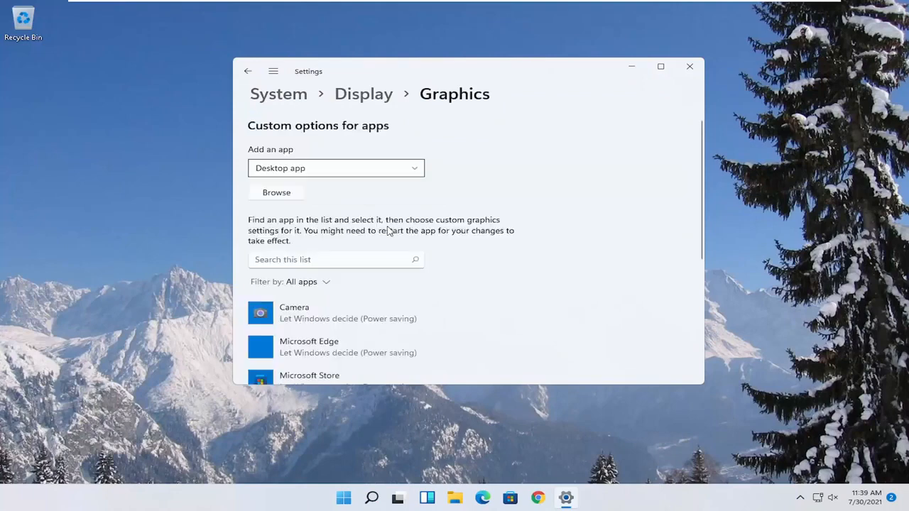
scroll(down, 3)
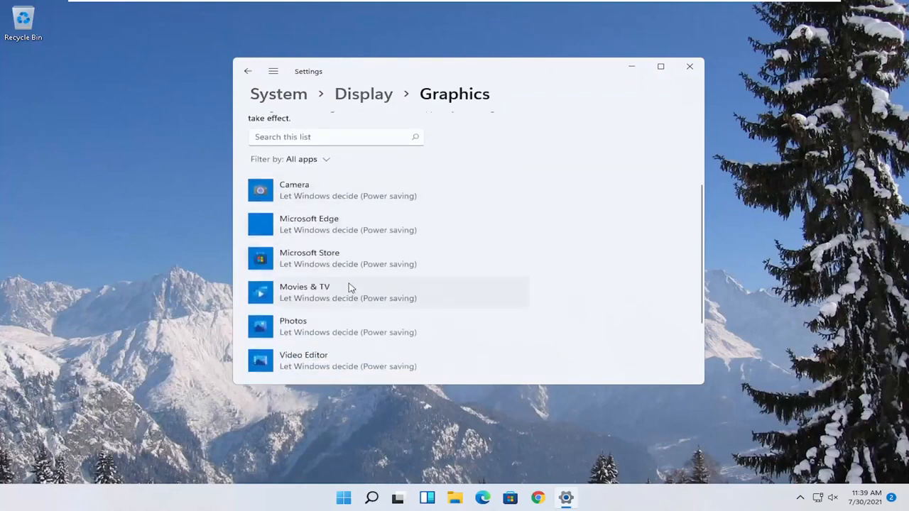
mouse_move(341, 263)
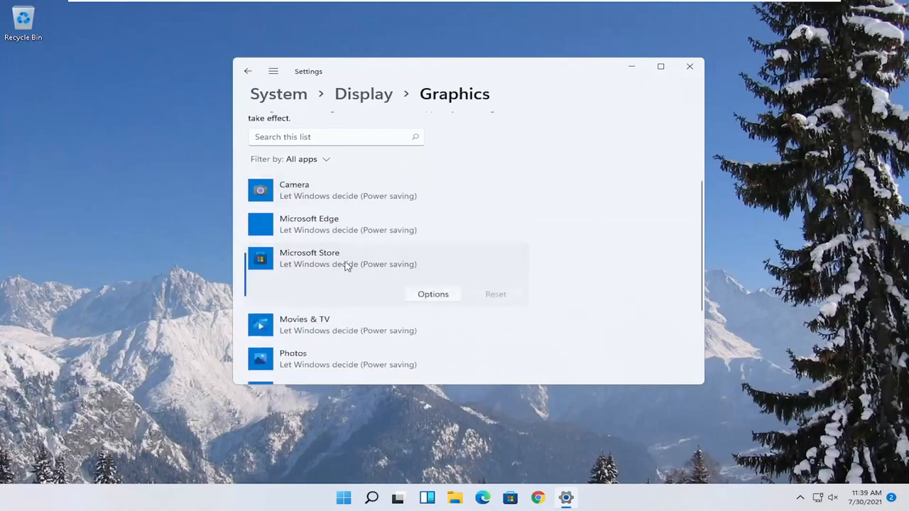
- Set Microsoft Store's graphics preference to High performance and save it
click(432, 294)
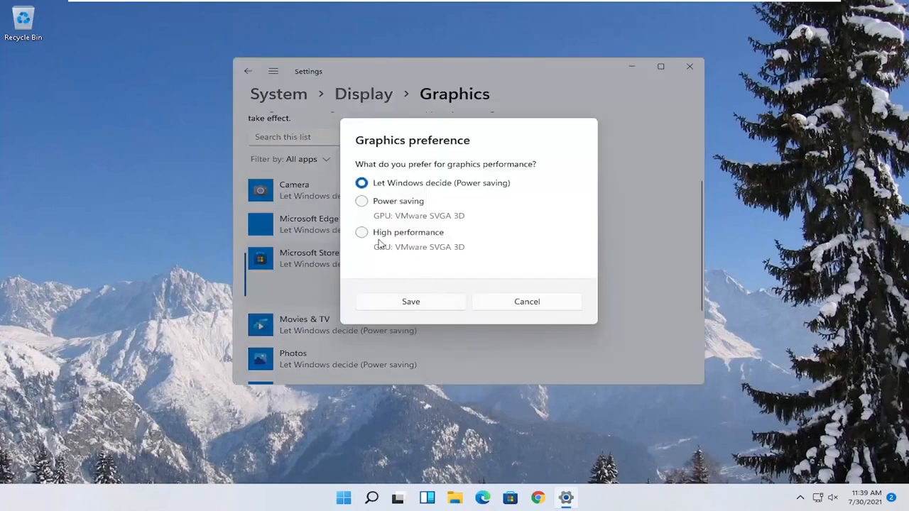
click(361, 233)
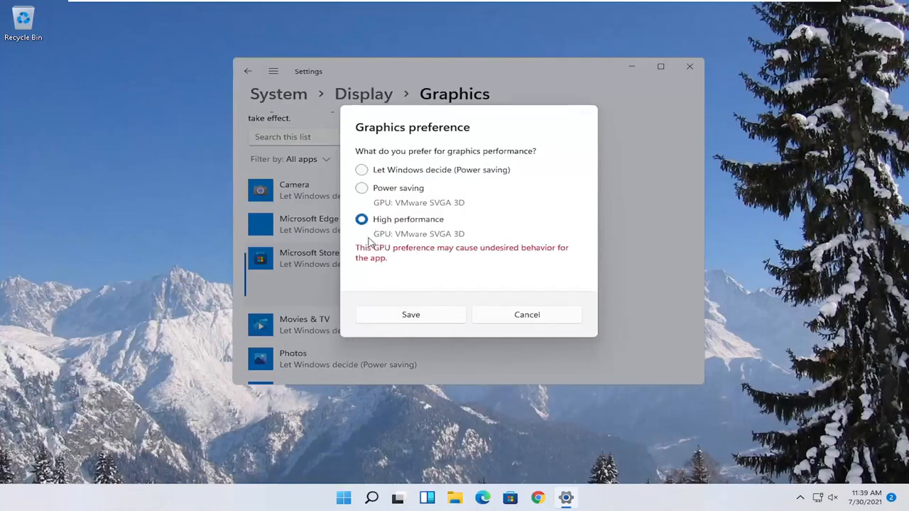
click(411, 316)
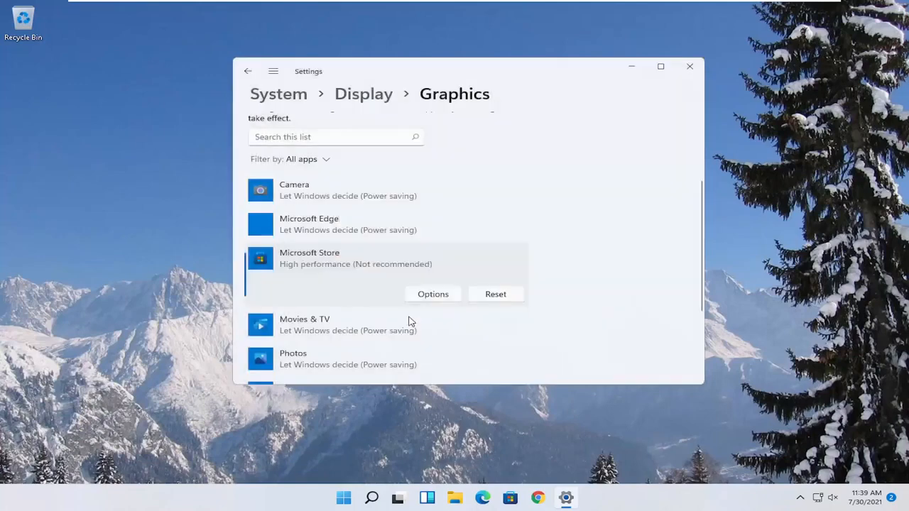
mouse_move(415, 287)
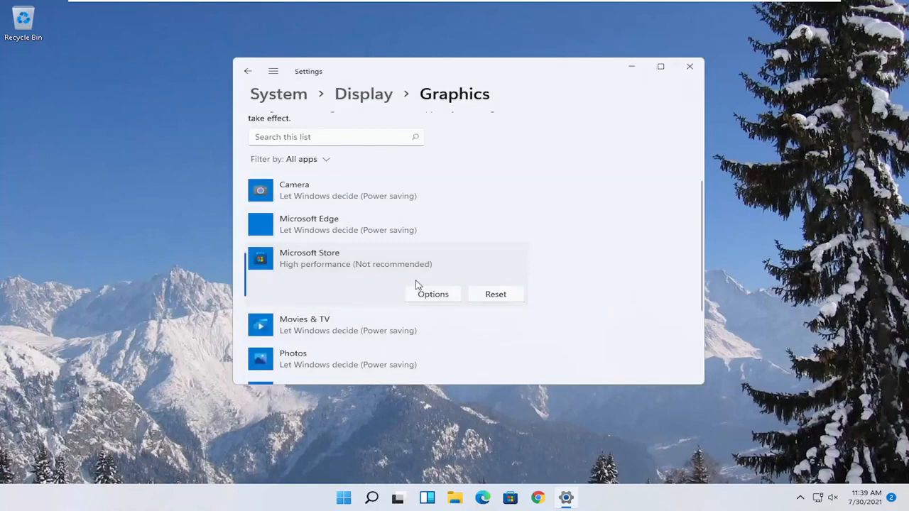
click(432, 294)
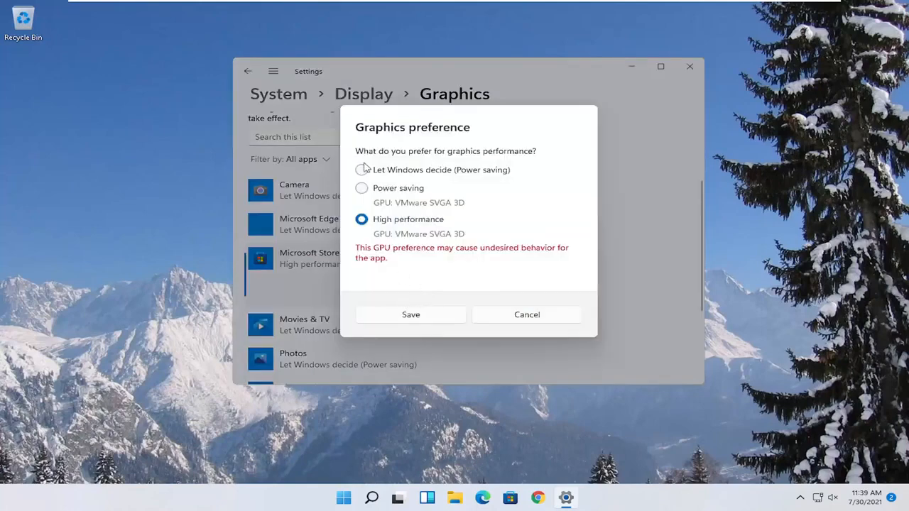
mouse_move(537, 317)
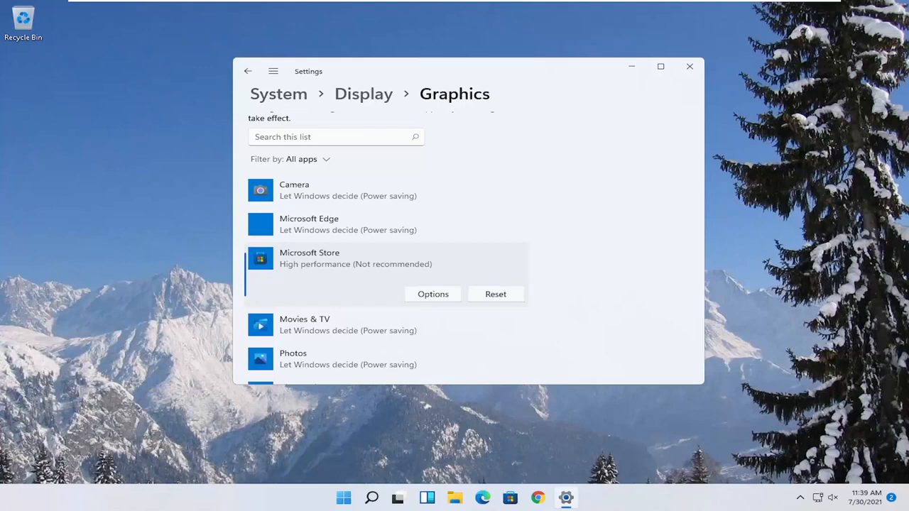
- Close Settings and bring up the Start button's Quick Link menu
click(441, 498)
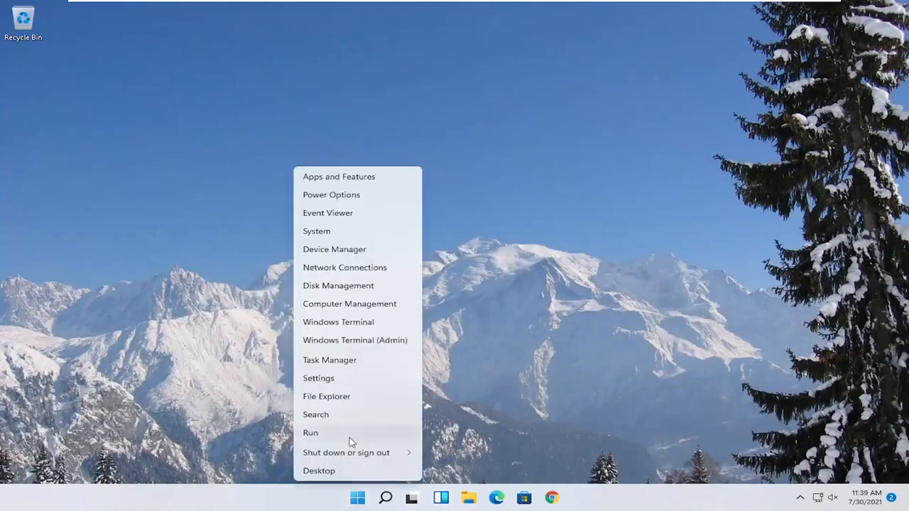
mouse_move(330, 360)
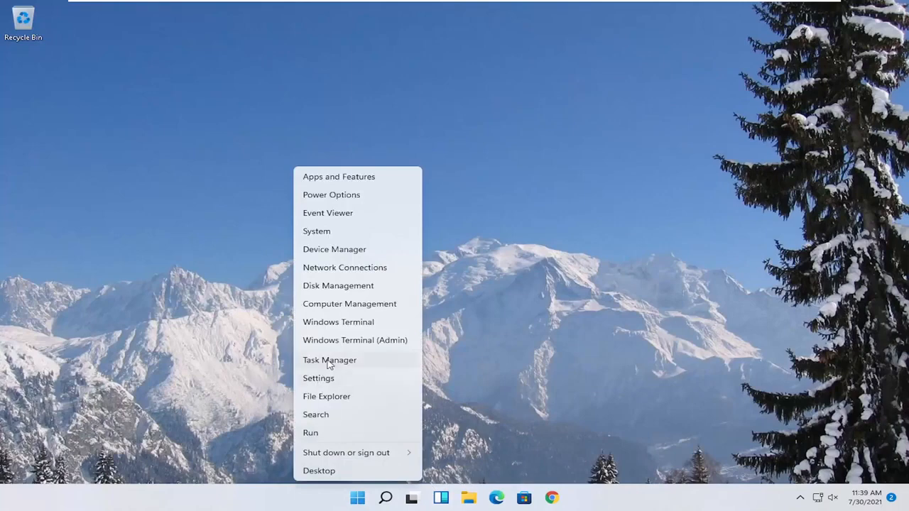
- Launch Task Manager and review the Startup apps list
click(330, 361)
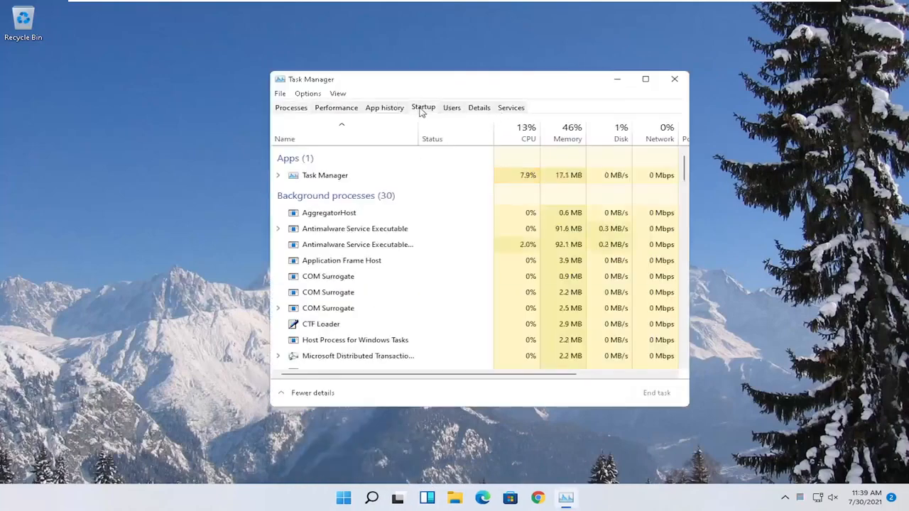
click(424, 108)
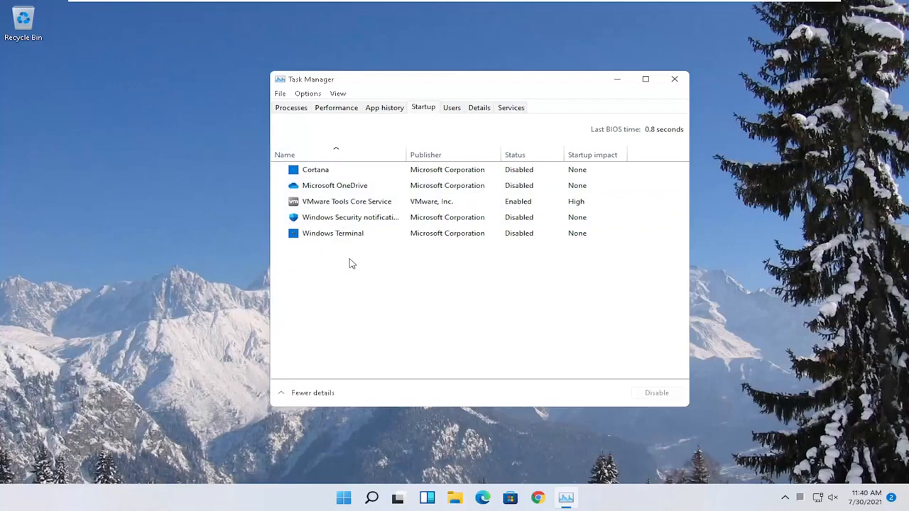
mouse_move(659, 108)
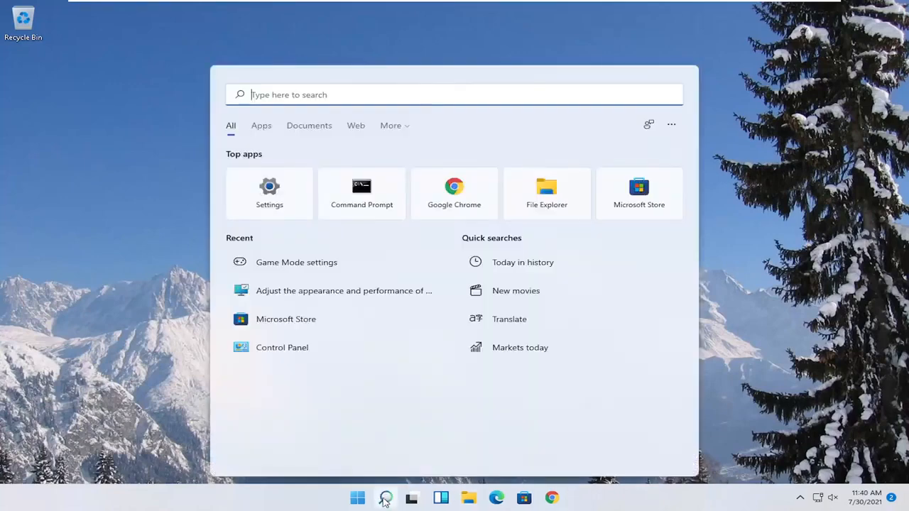
- Search for and review the Apps & features settings page
text(apps and features)
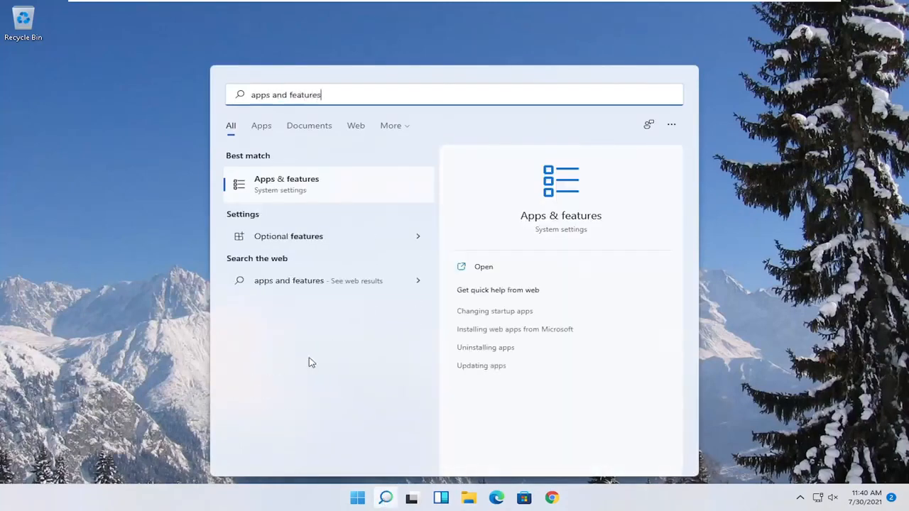
click(287, 185)
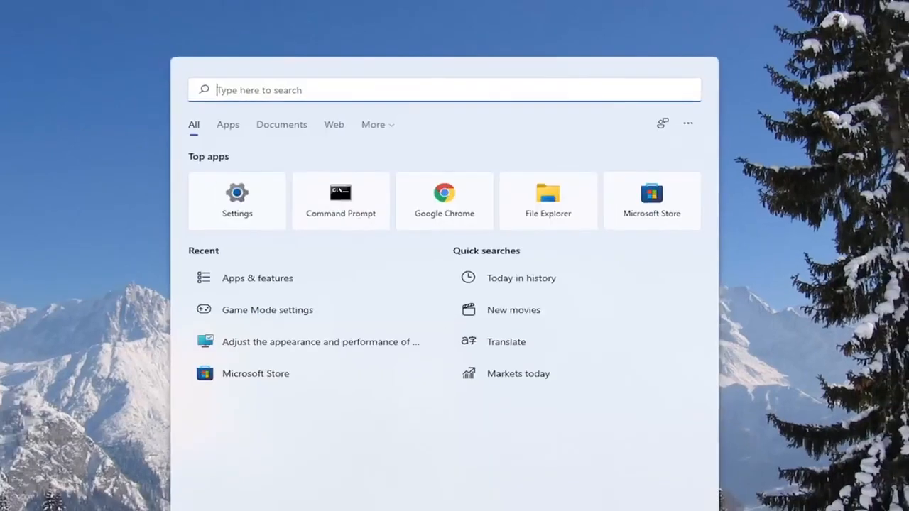
- Run Command Prompt as administrator from the cmd search result
text(cmd)
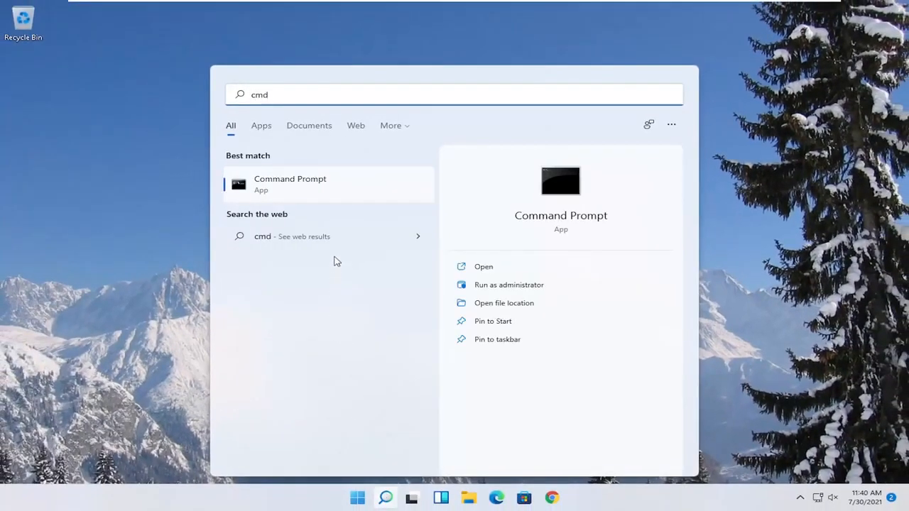
right_click(290, 185)
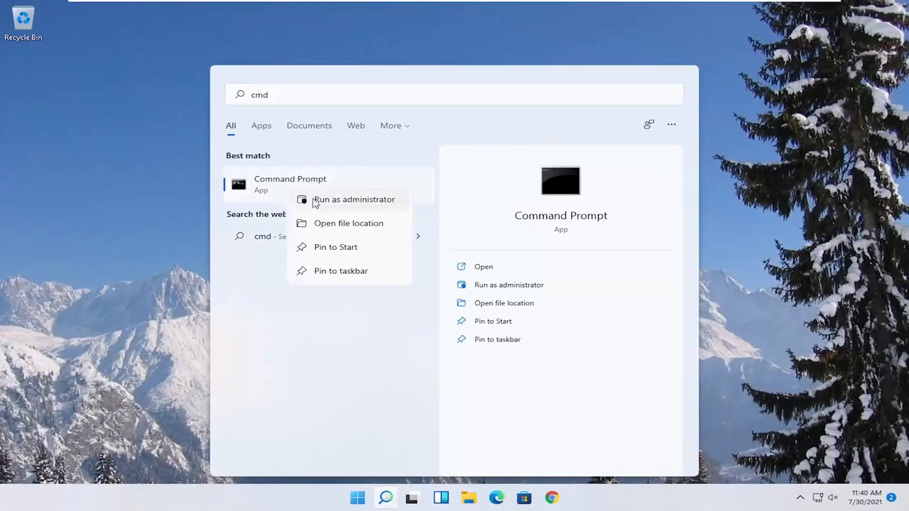
click(353, 199)
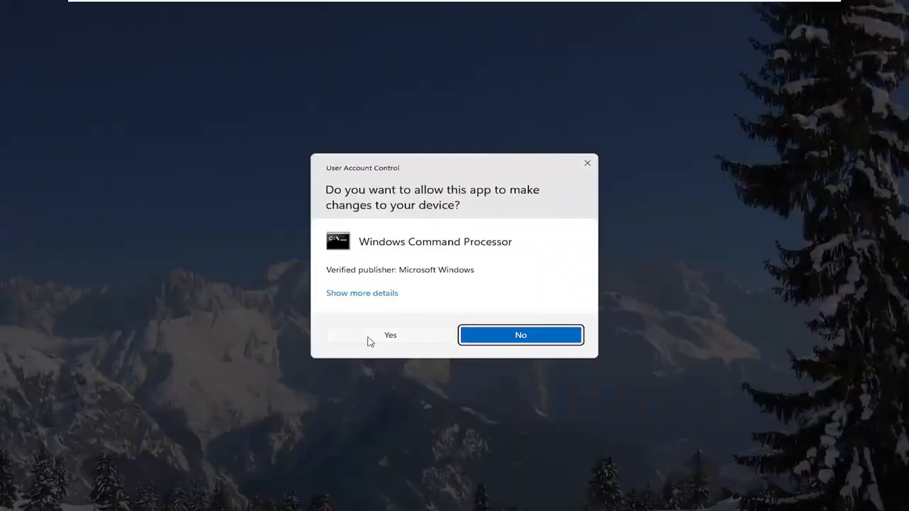
- Approve the UAC prompt and run sfc /scannow in the elevated Command Prompt
click(390, 336)
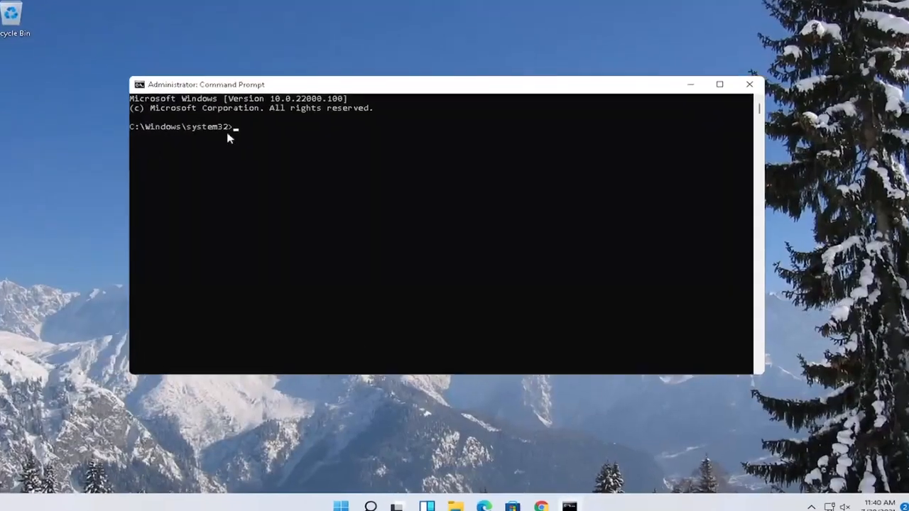
text(sfc /scannow)
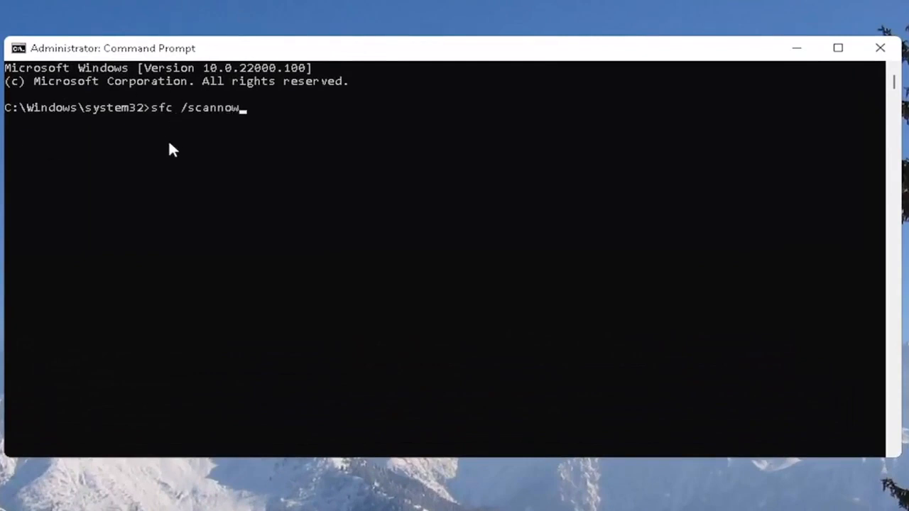
mouse_move(187, 153)
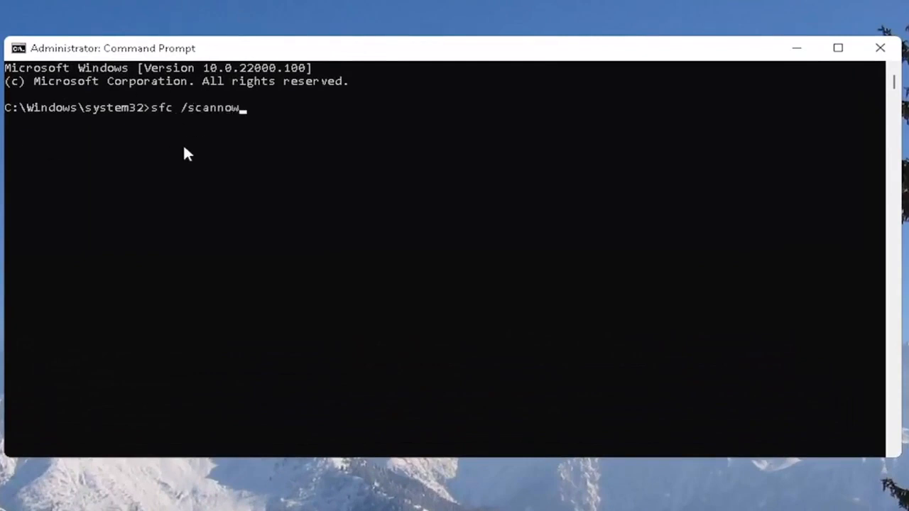
key(Enter)
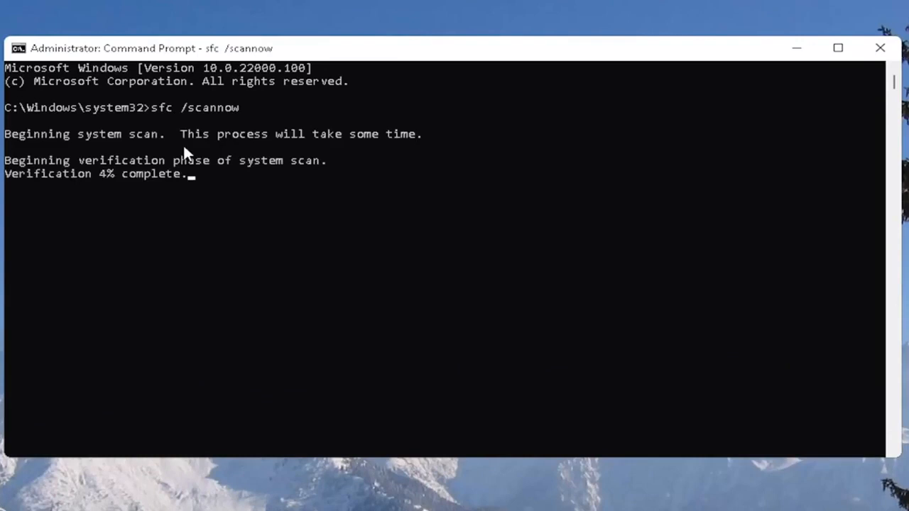
mouse_move(770, 206)
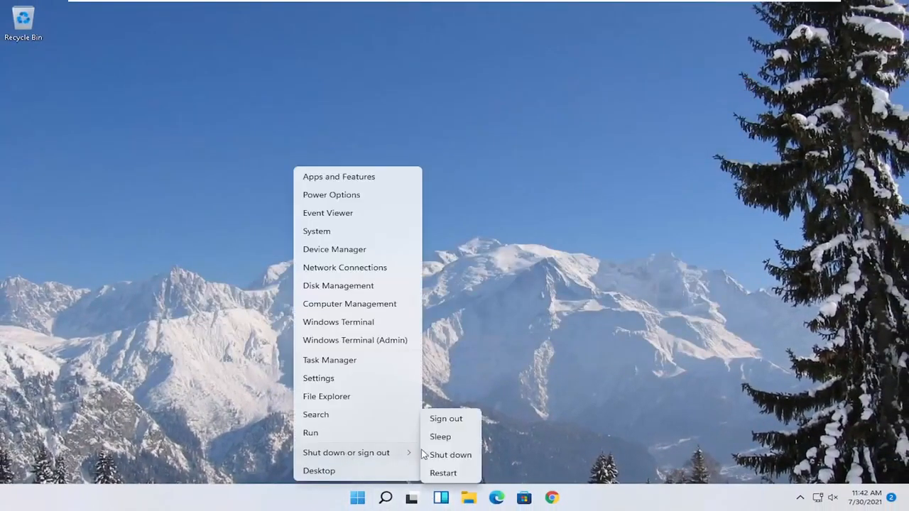
- Dismiss the Win+X power-user menu and return to the bare desktop
click(446, 417)
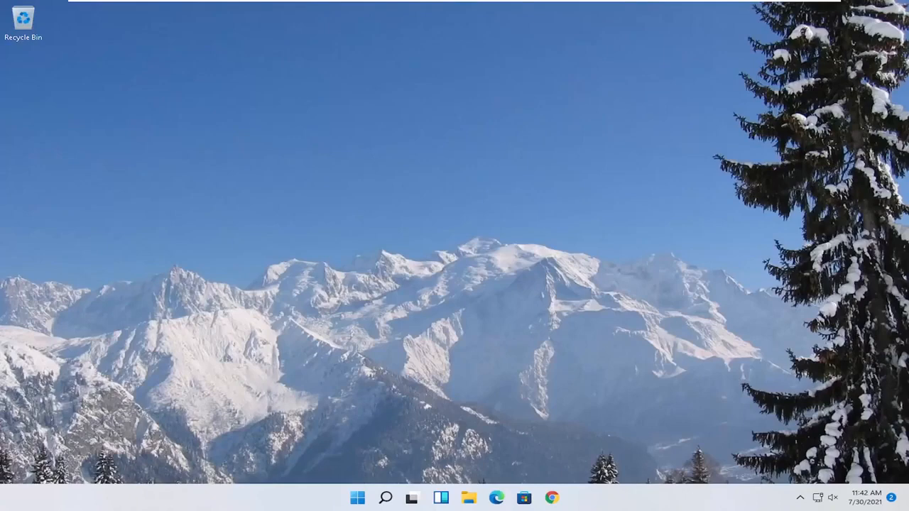
mouse_move(282, 318)
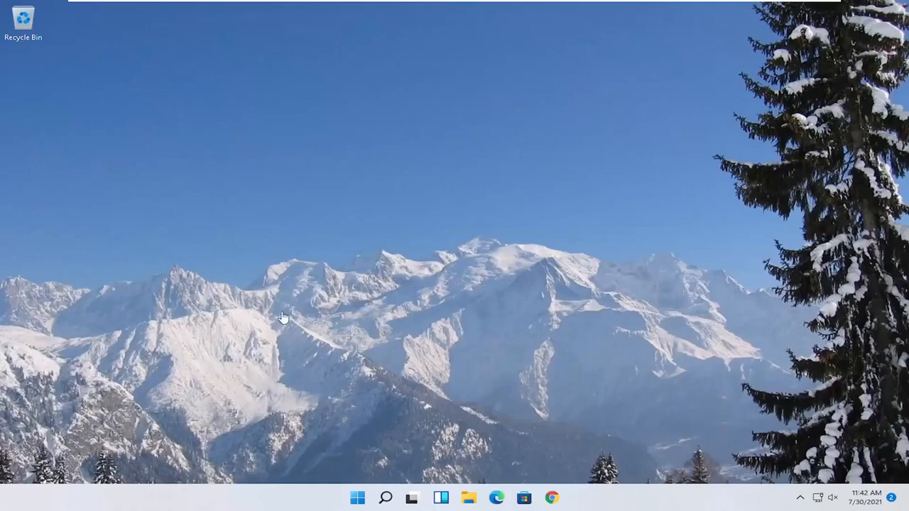
mouse_move(327, 443)
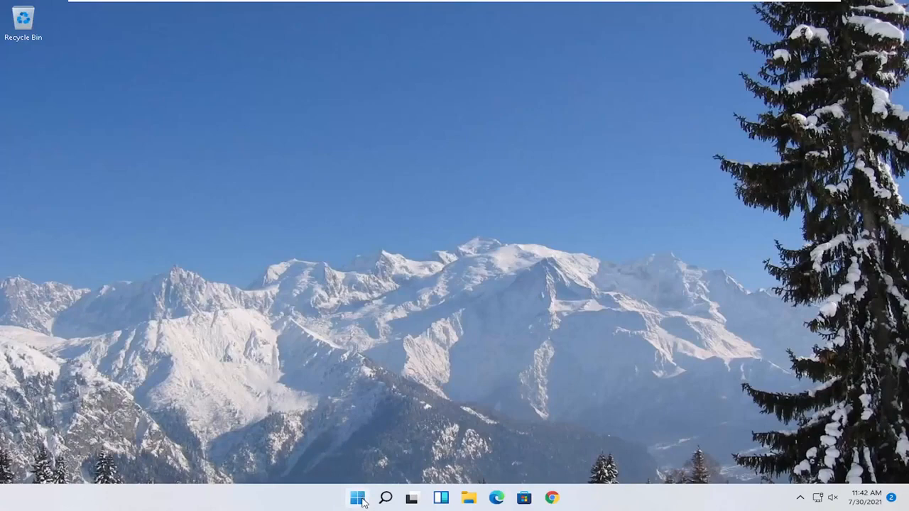
- Launch File Explorer from the Start menu, go to This PC and show Local Disk (C:) Properties
right_click(358, 498)
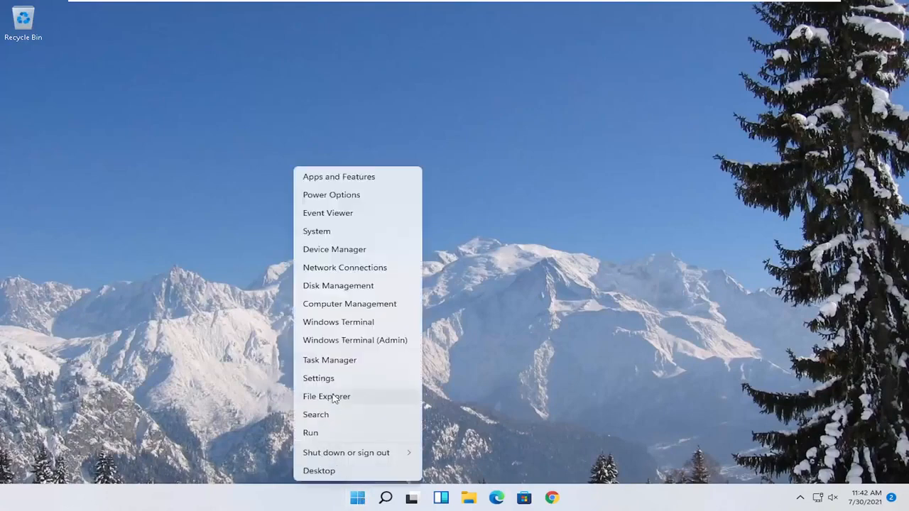
click(327, 396)
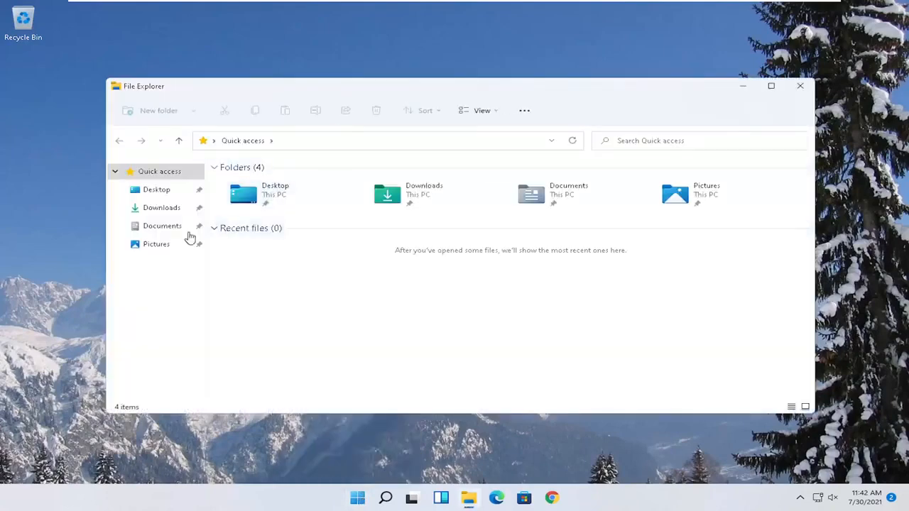
mouse_move(183, 222)
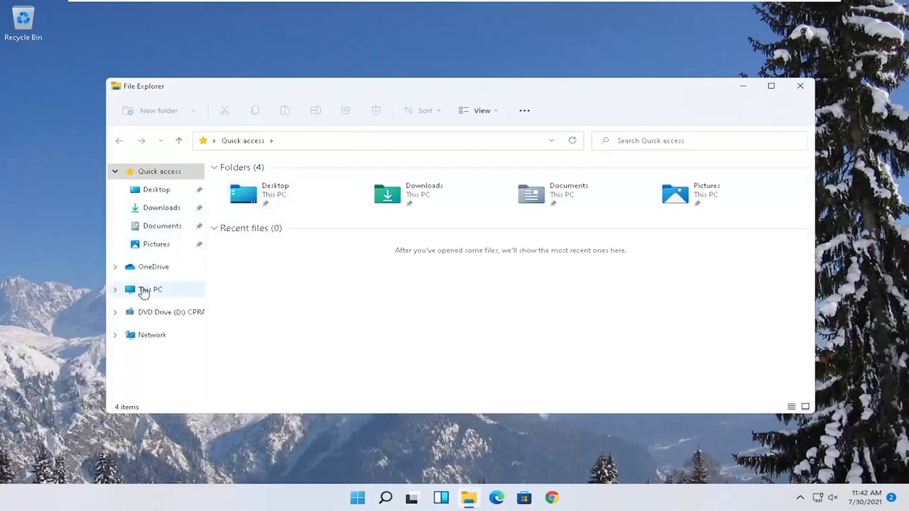
click(150, 290)
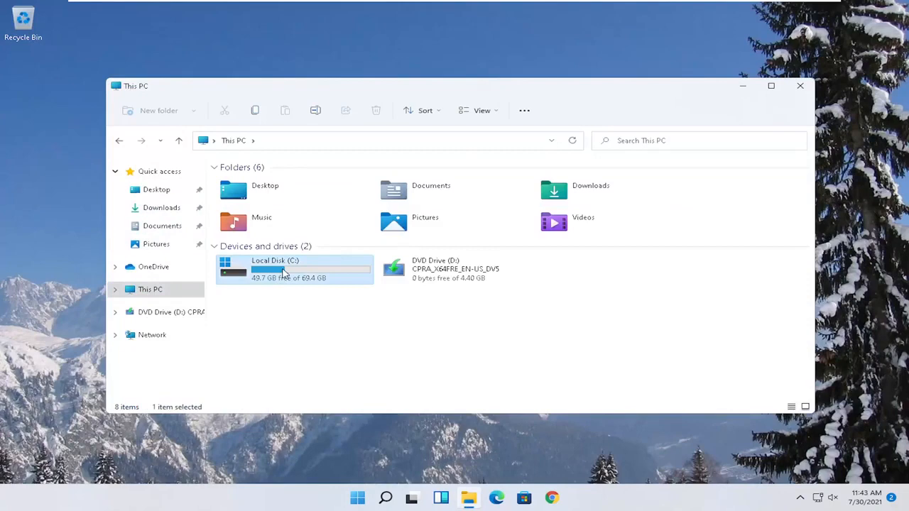
right_click(255, 268)
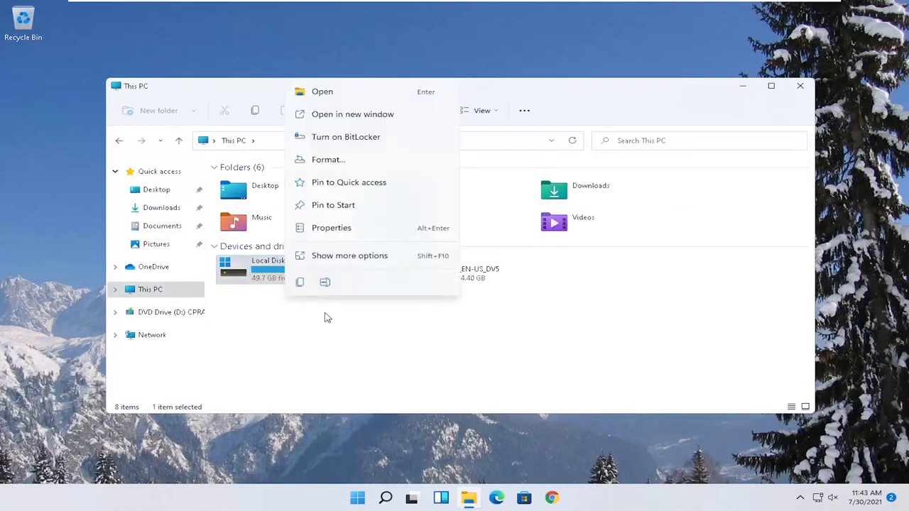
click(331, 228)
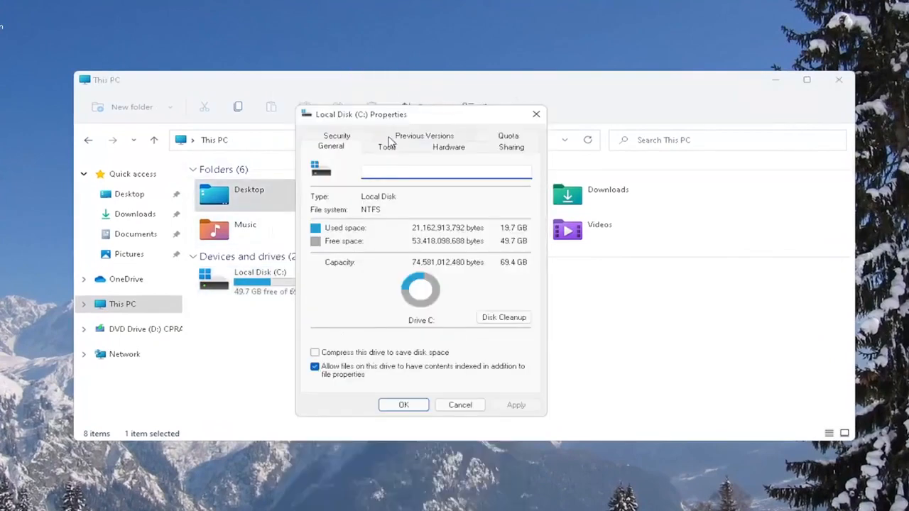
- Start Error checking on Local Disk (C:) from the Tools section of its properties
click(386, 146)
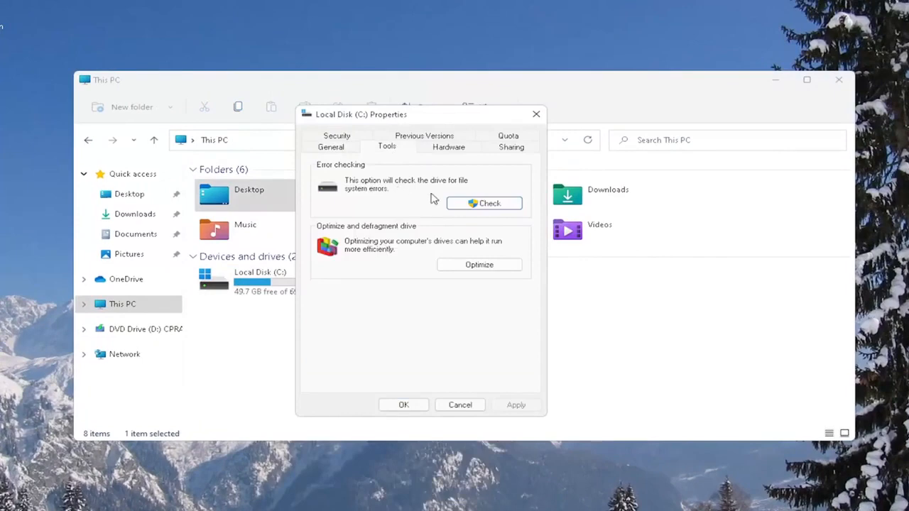
click(483, 204)
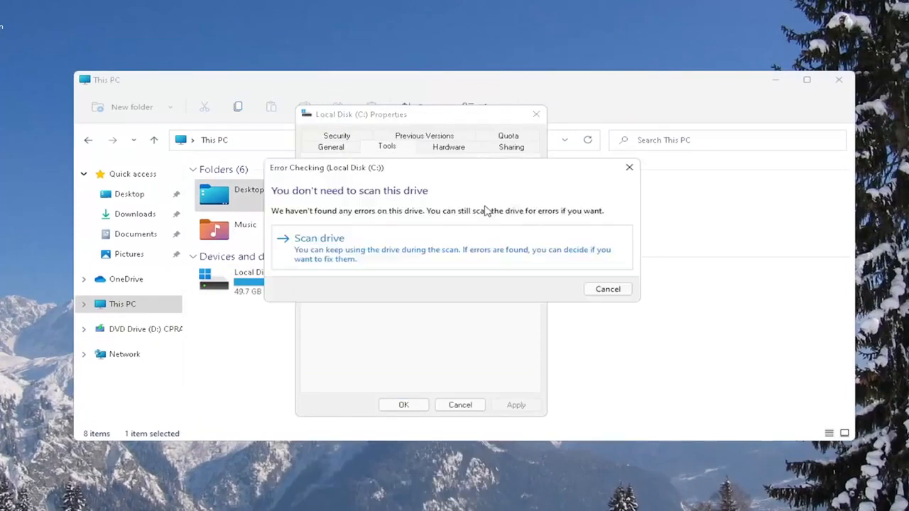
- Run Scan drive on Local Disk (C:), find no errors, and close the results
click(318, 239)
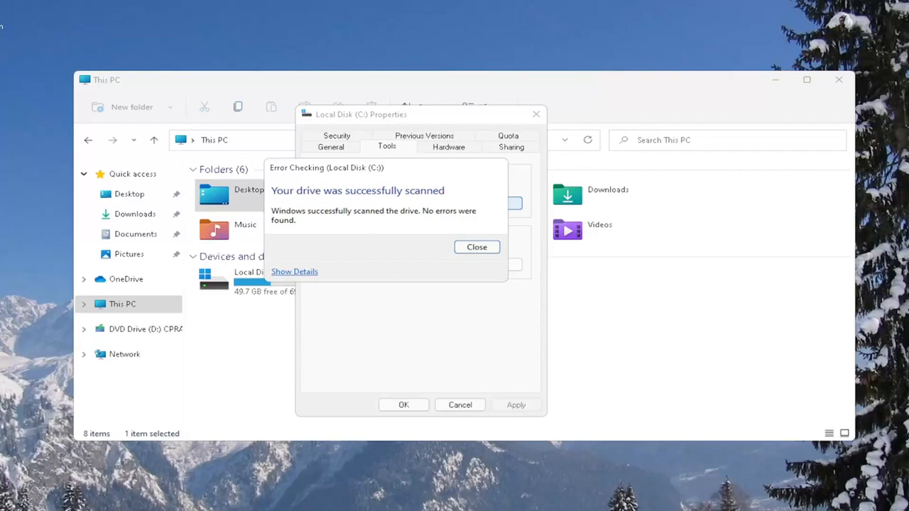
mouse_move(355, 120)
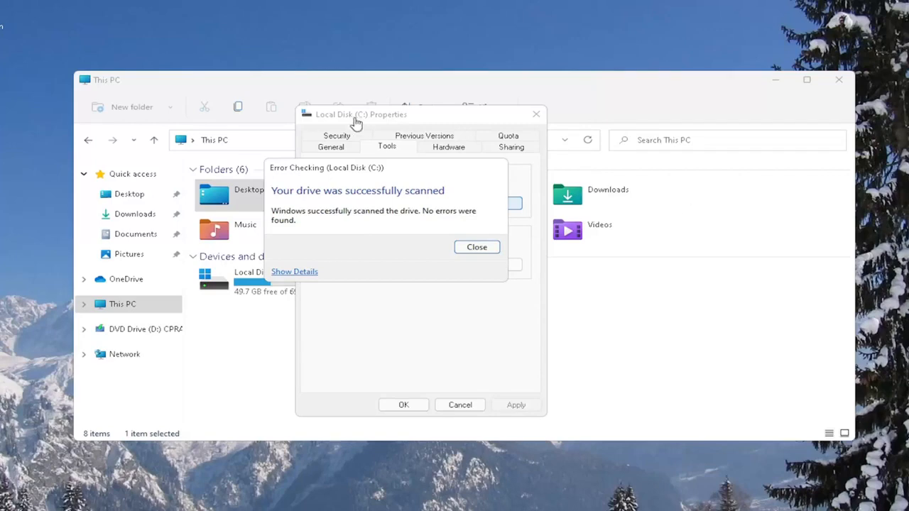
click(477, 247)
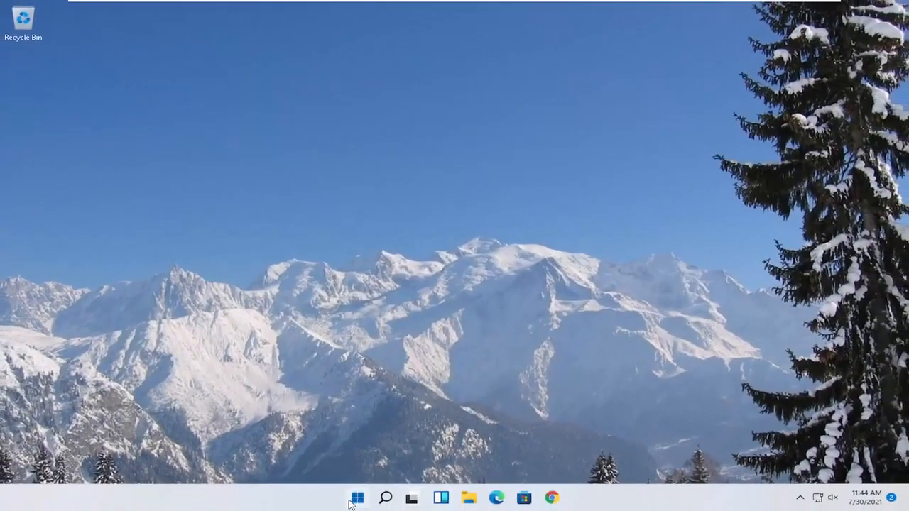
- Bring up the Win+X quick link menu from the Start button again
right_click(358, 497)
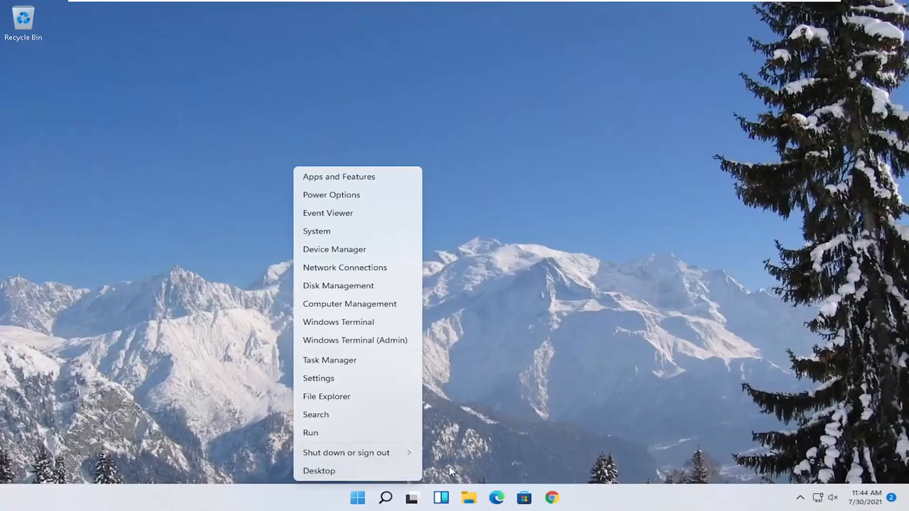